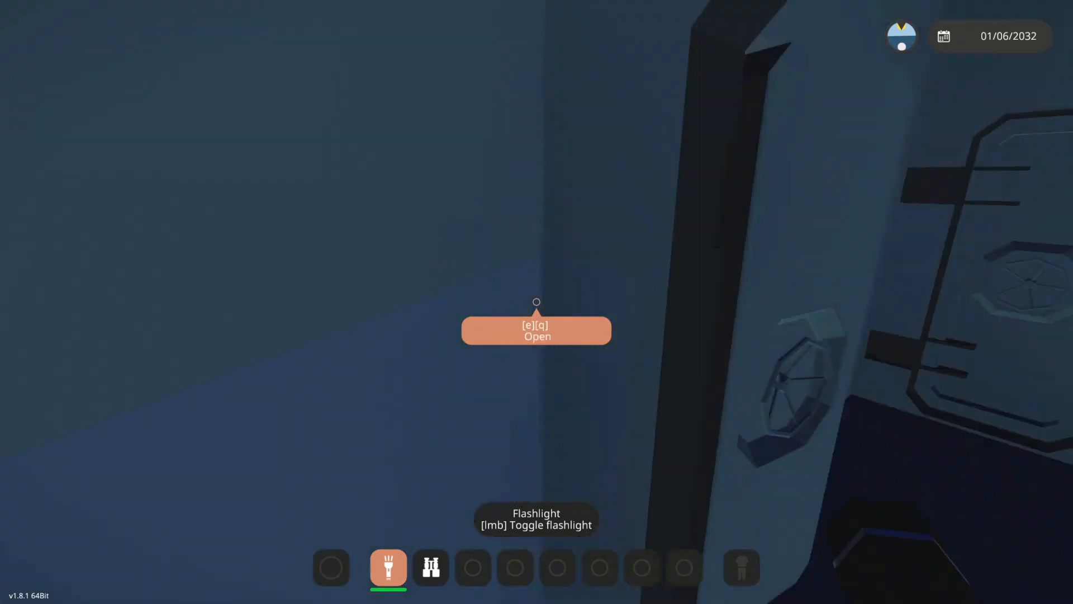
# Step: Open the bridge door and look over the seats, control panels and sonar screen
pyautogui.press('e')
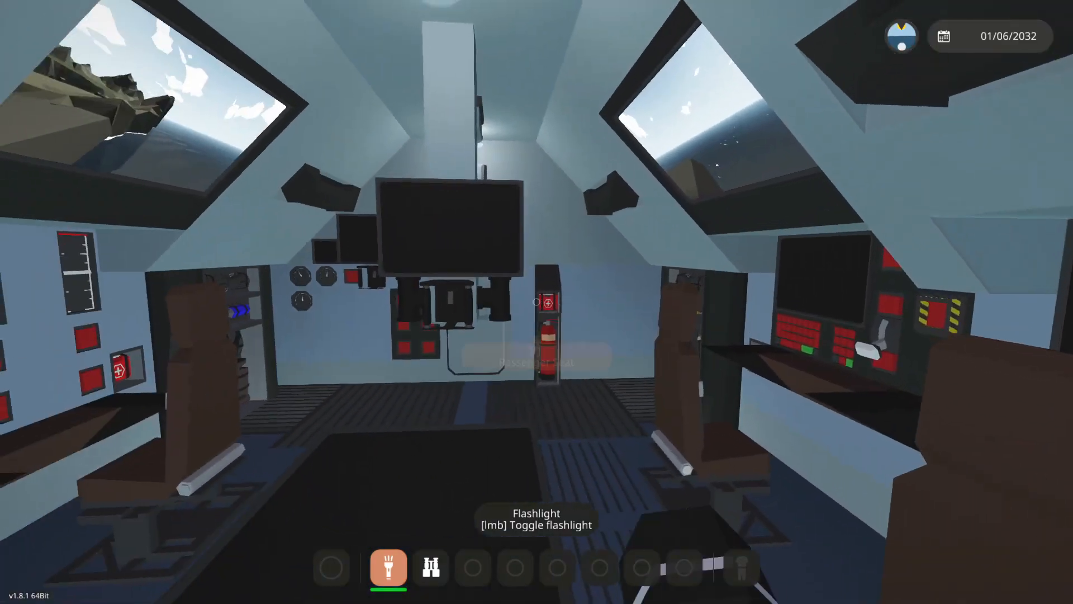
pyautogui.moveTo(537, 302)
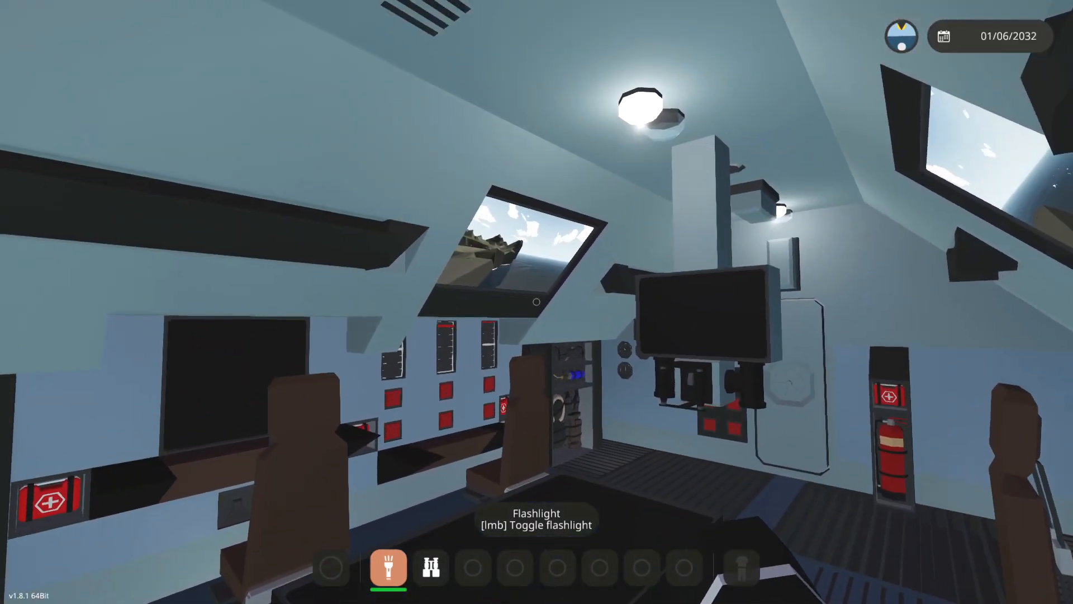
pyautogui.moveTo(537, 302)
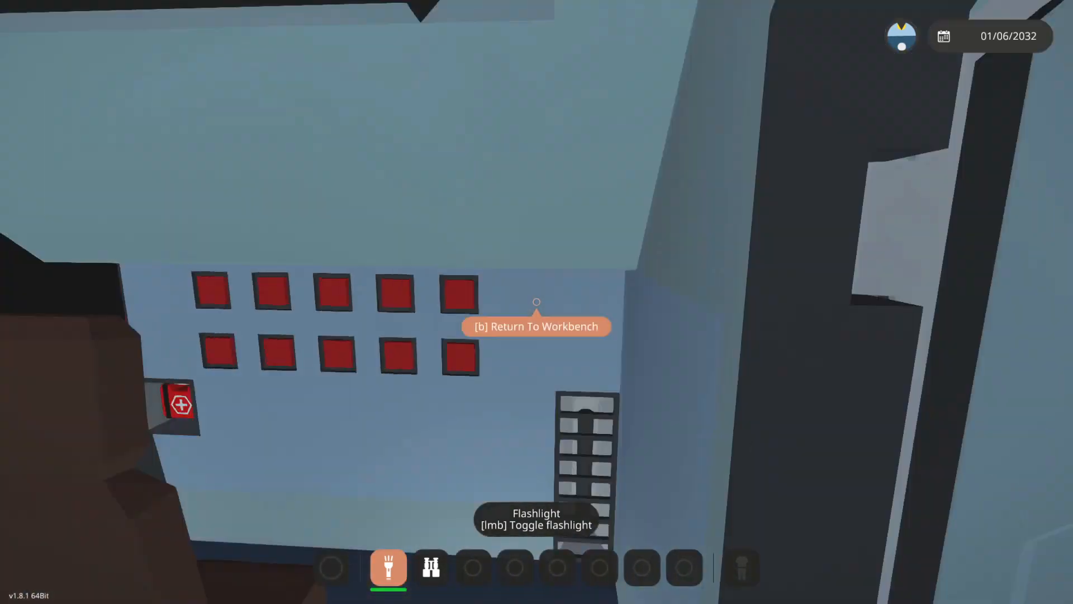
pyautogui.moveTo(537, 301)
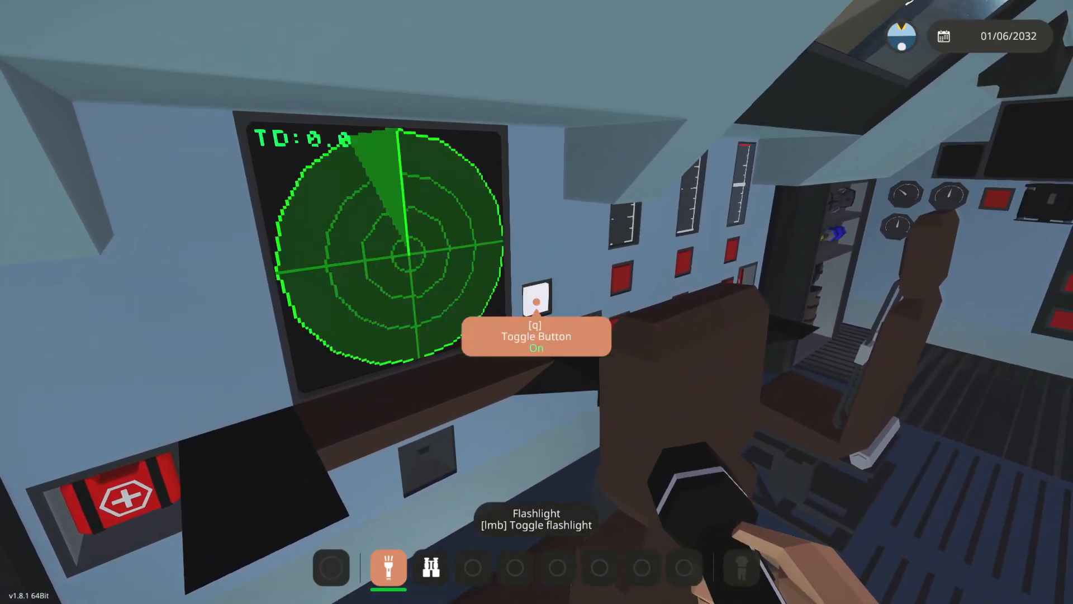
pyautogui.moveTo(536, 302)
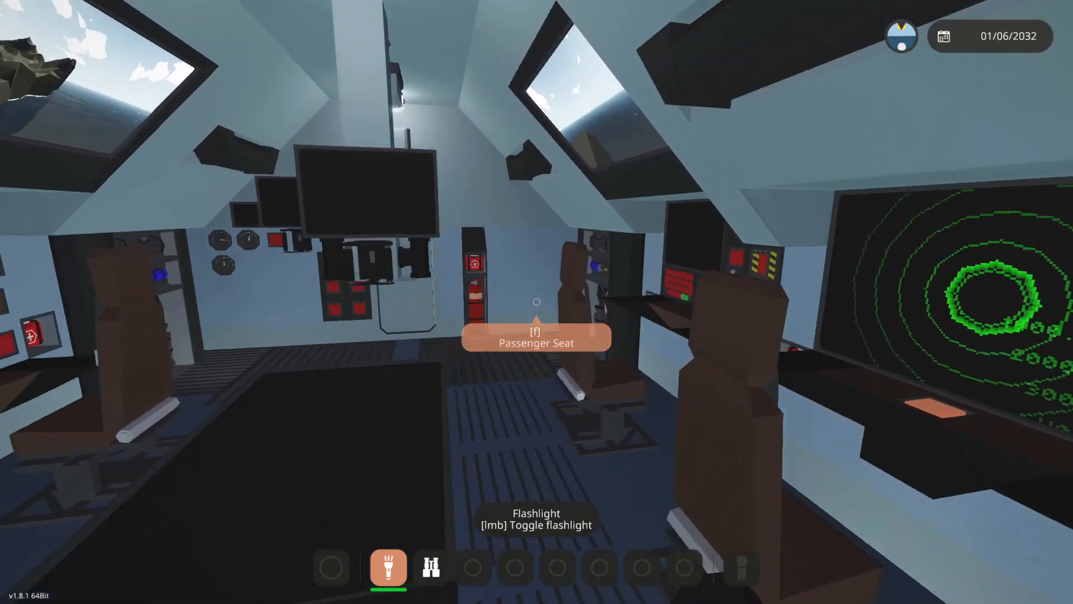
pyautogui.moveTo(537, 302)
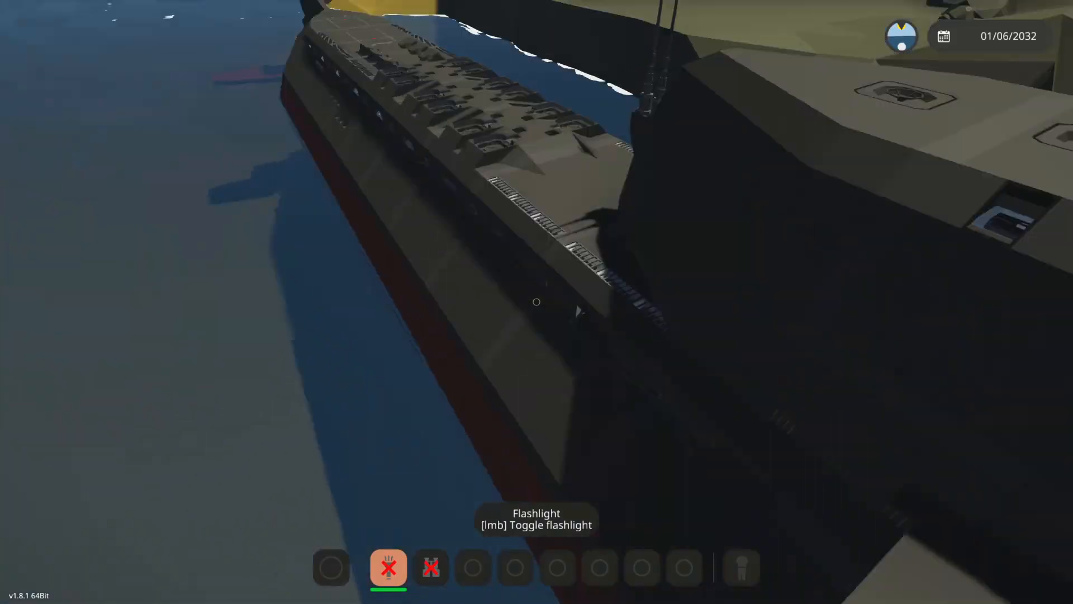
pyautogui.moveTo(536, 301)
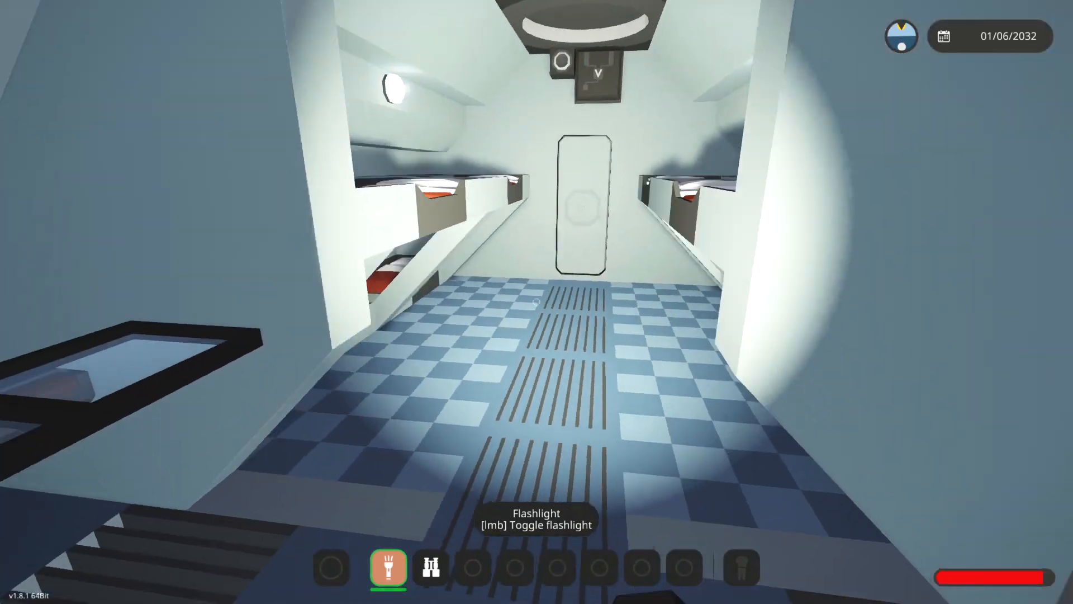
pyautogui.moveTo(536, 302)
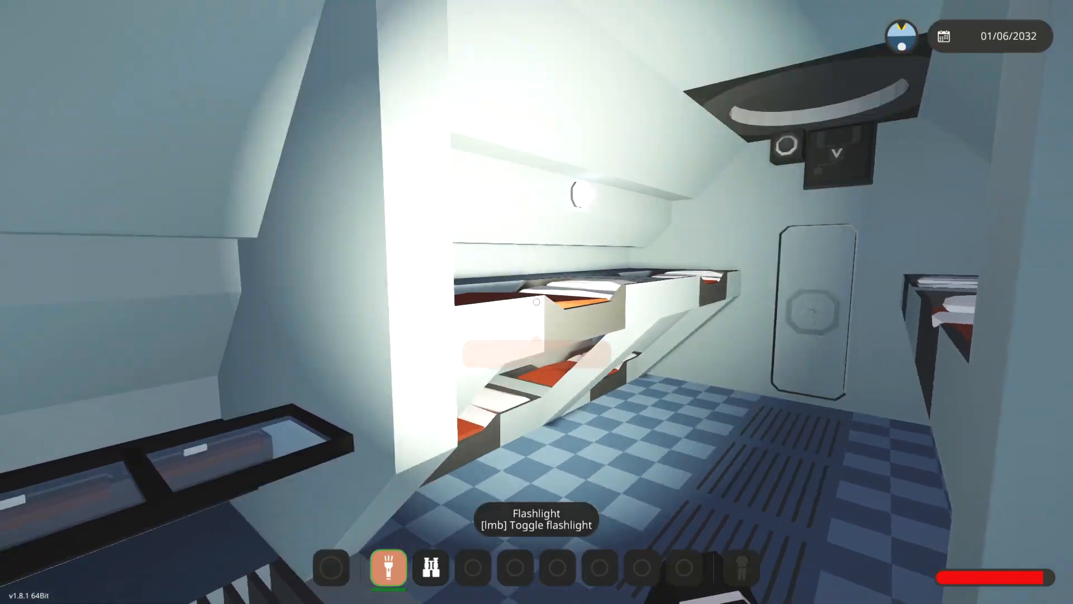
pyautogui.moveTo(537, 302)
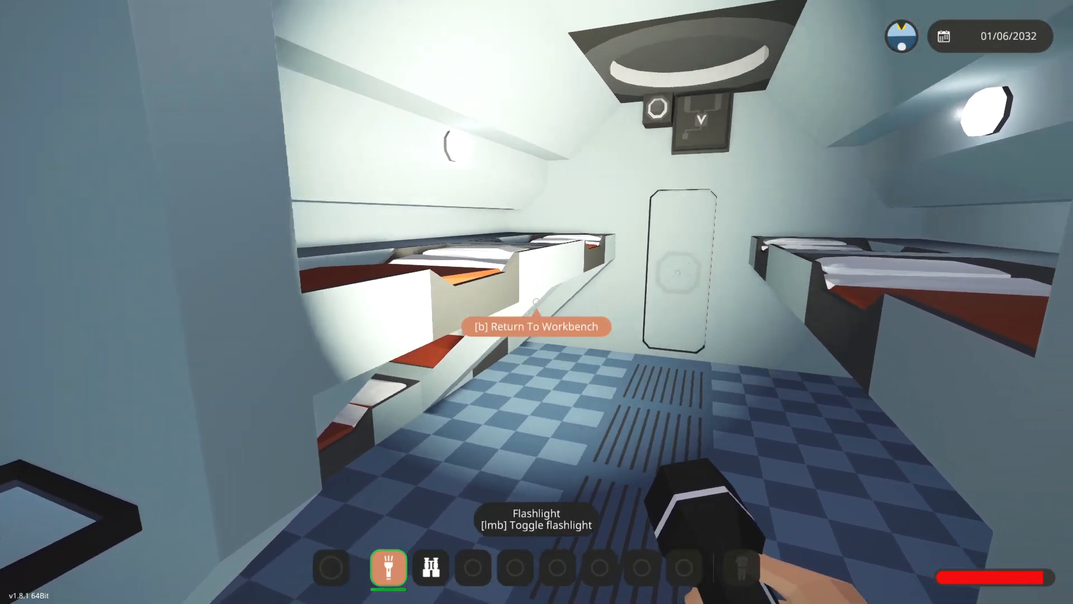
pyautogui.moveTo(537, 302)
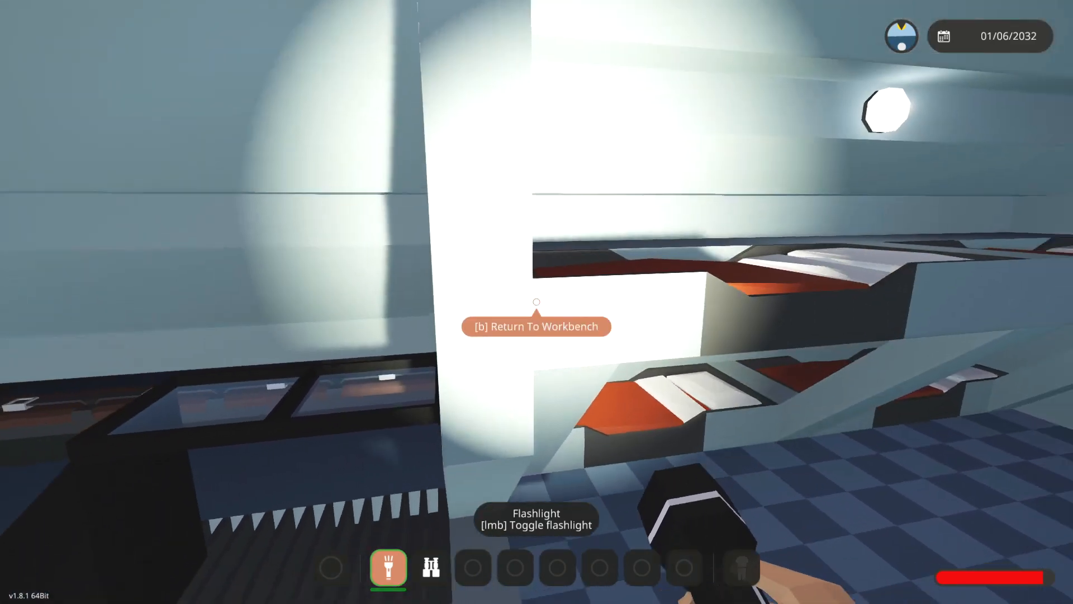
pyautogui.moveTo(537, 302)
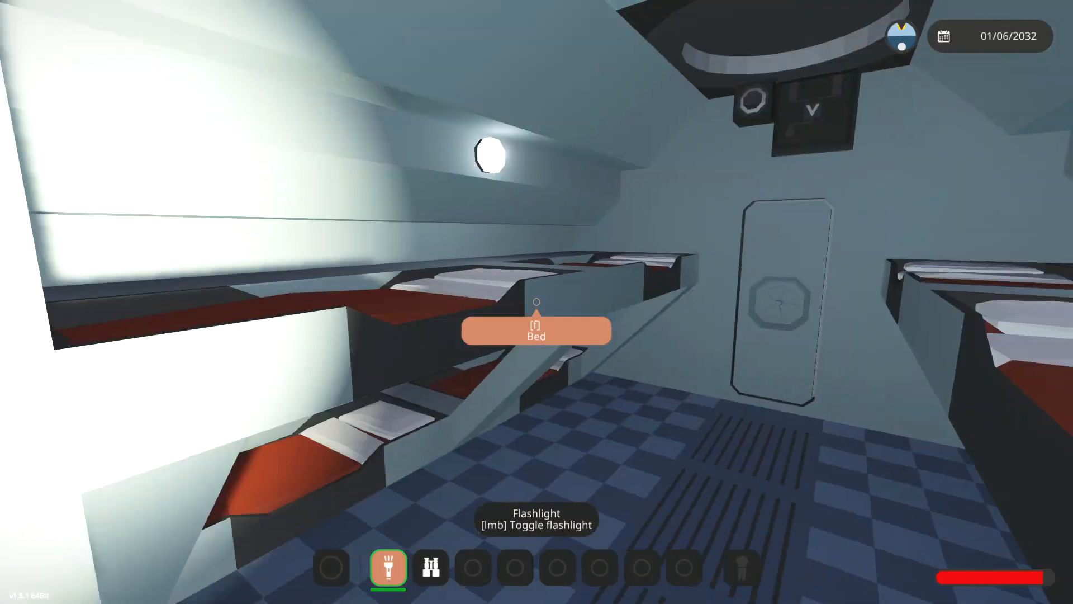
pyautogui.moveTo(537, 302)
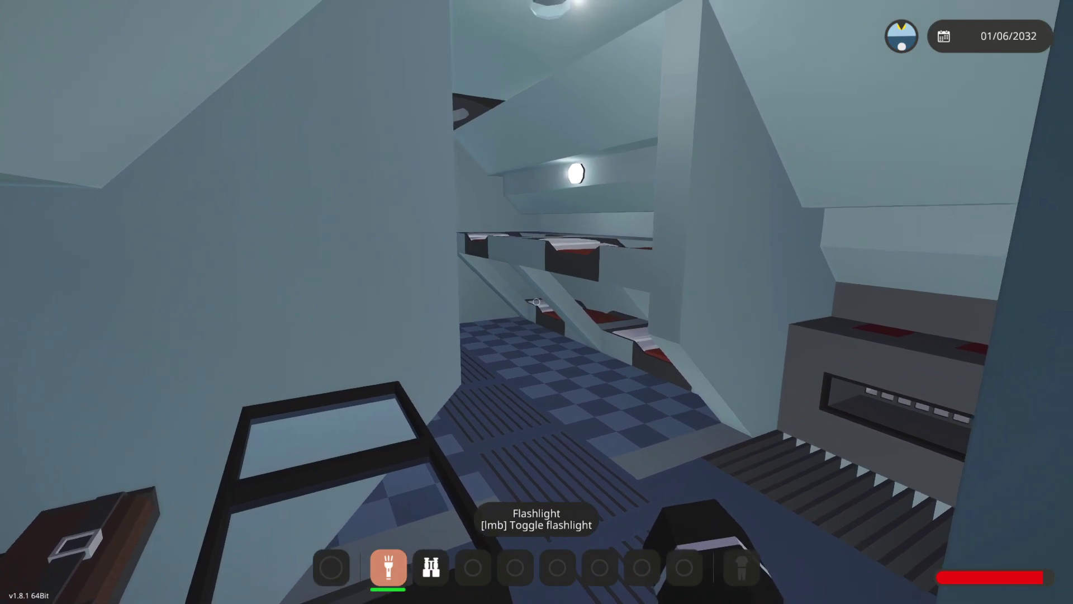
pyautogui.moveTo(537, 302)
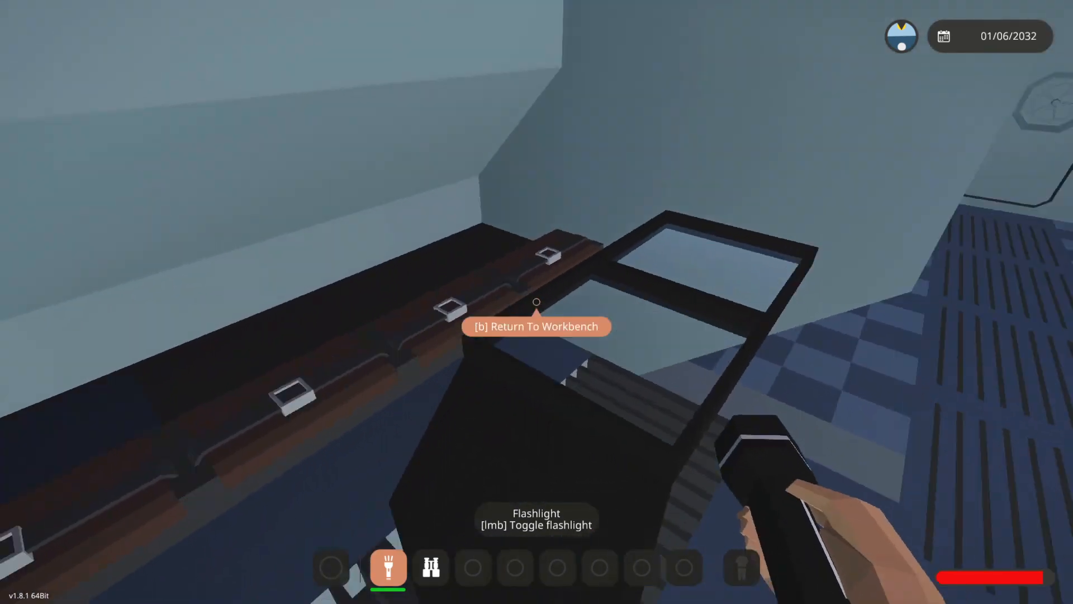
pyautogui.moveTo(537, 301)
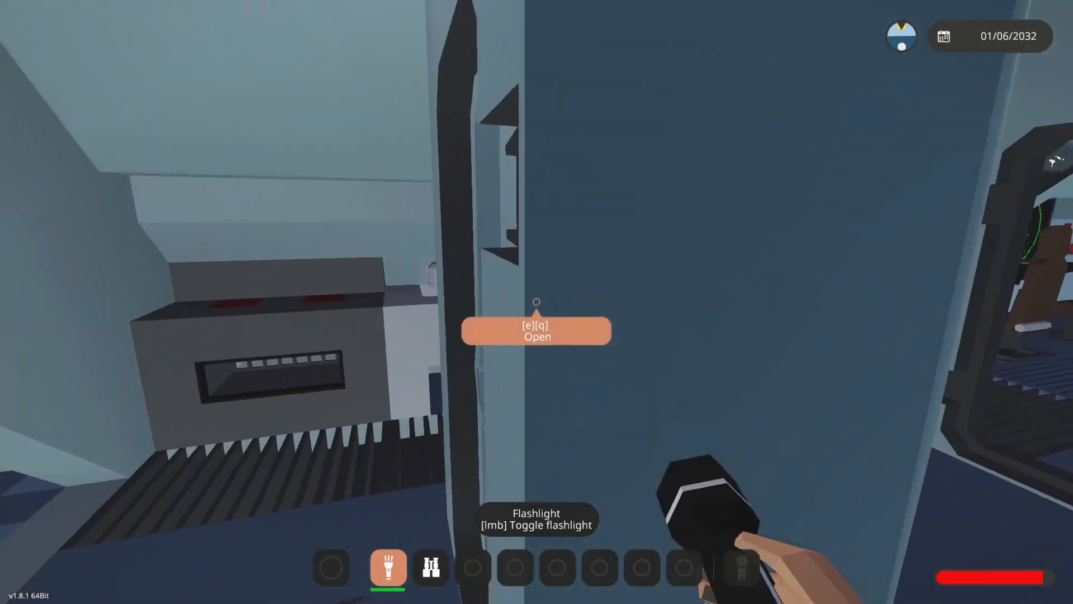
pyautogui.moveTo(537, 301)
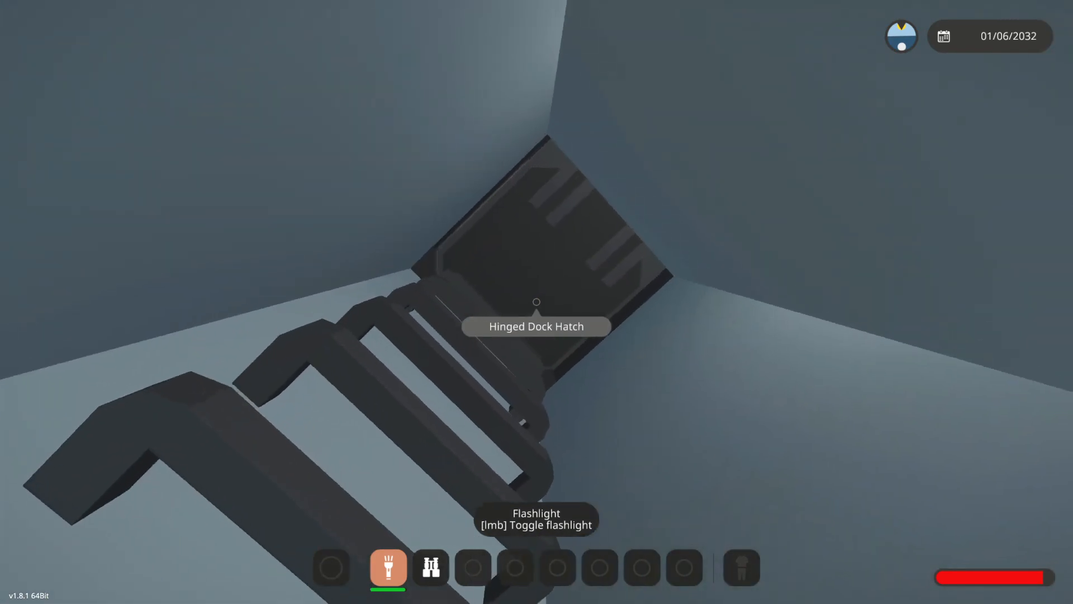
pyautogui.moveTo(537, 302)
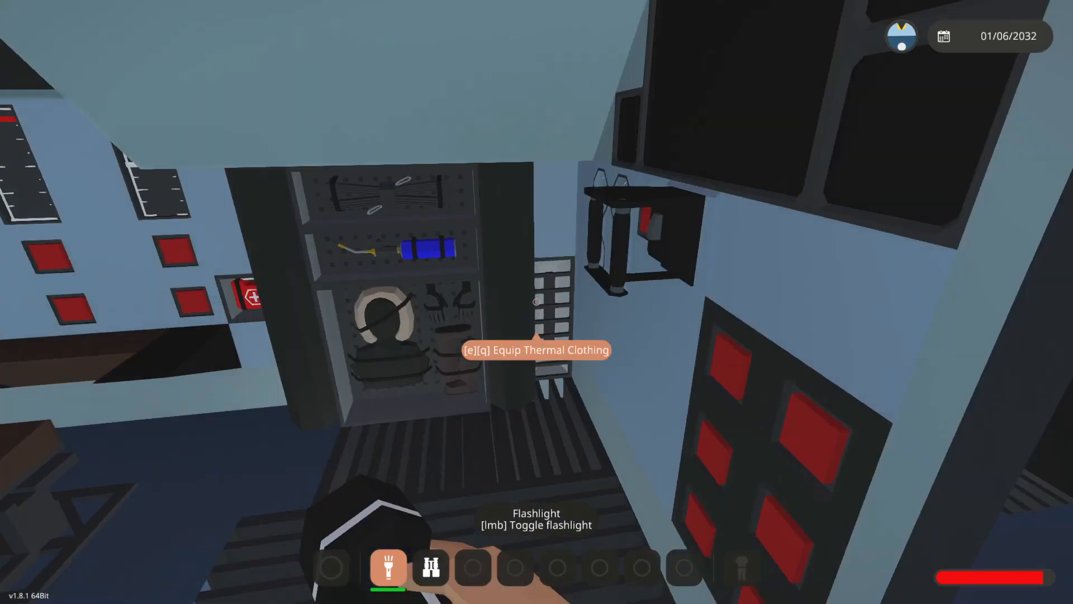
pyautogui.moveTo(537, 308)
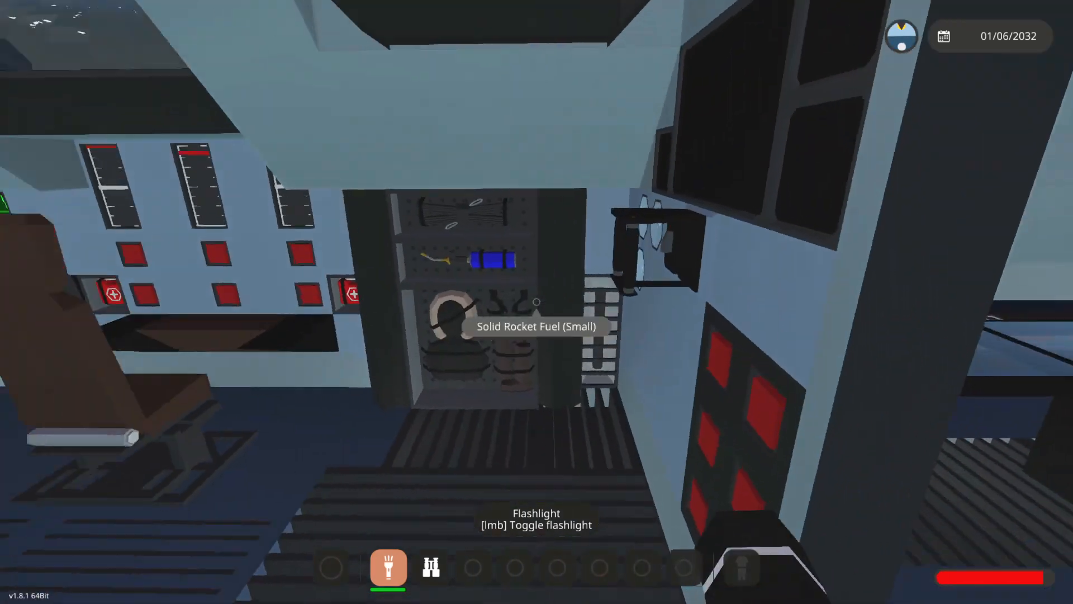
pyautogui.moveTo(537, 302)
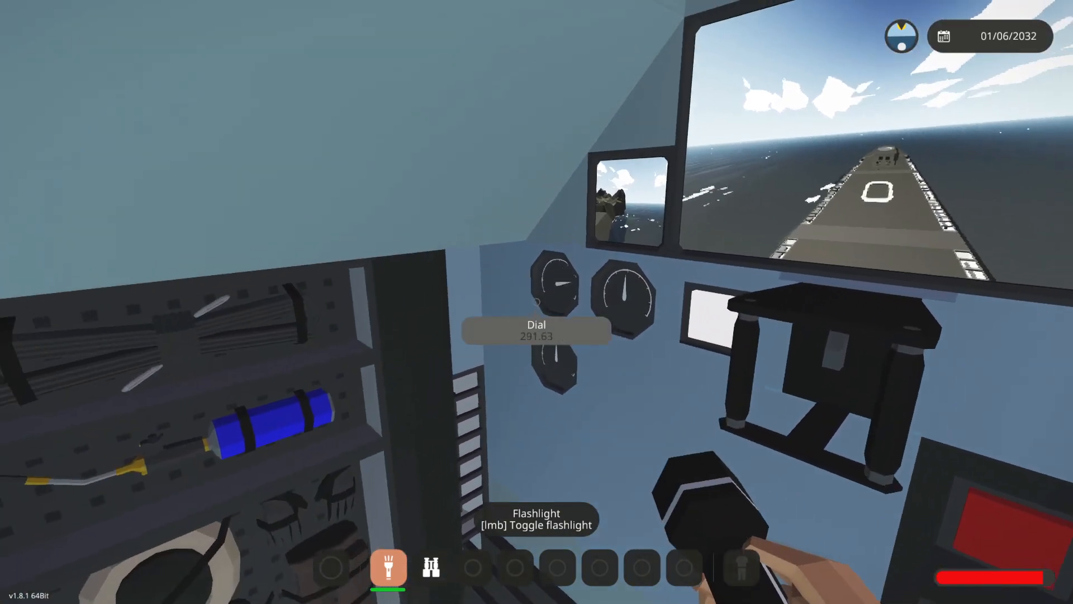
pyautogui.moveTo(536, 302)
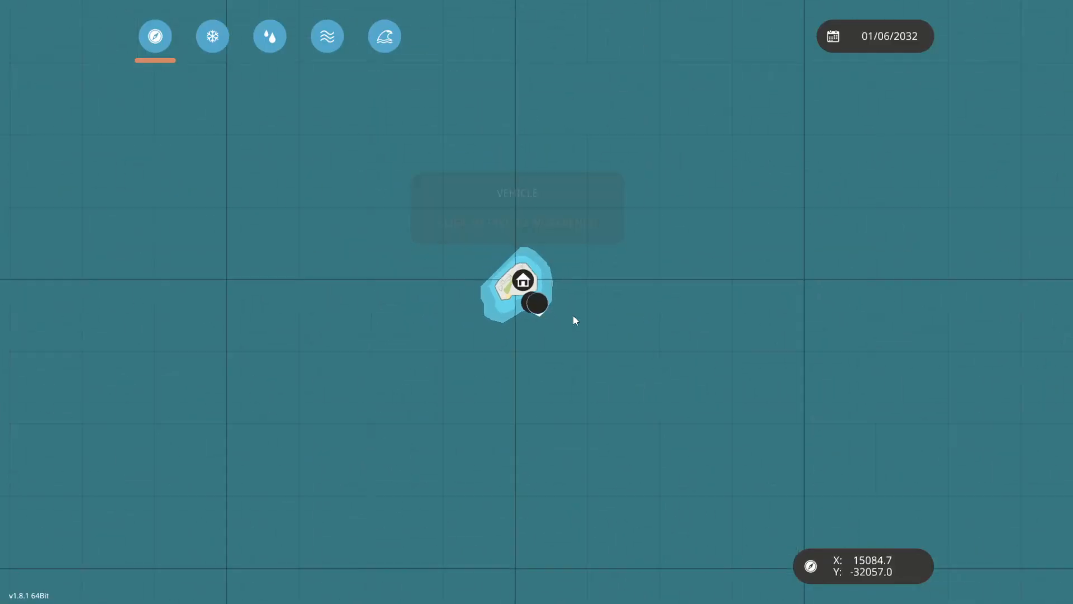
# Step: Leave the map and submit 25 in Set A of the Target Altitude keypad
pyautogui.press('Escape')
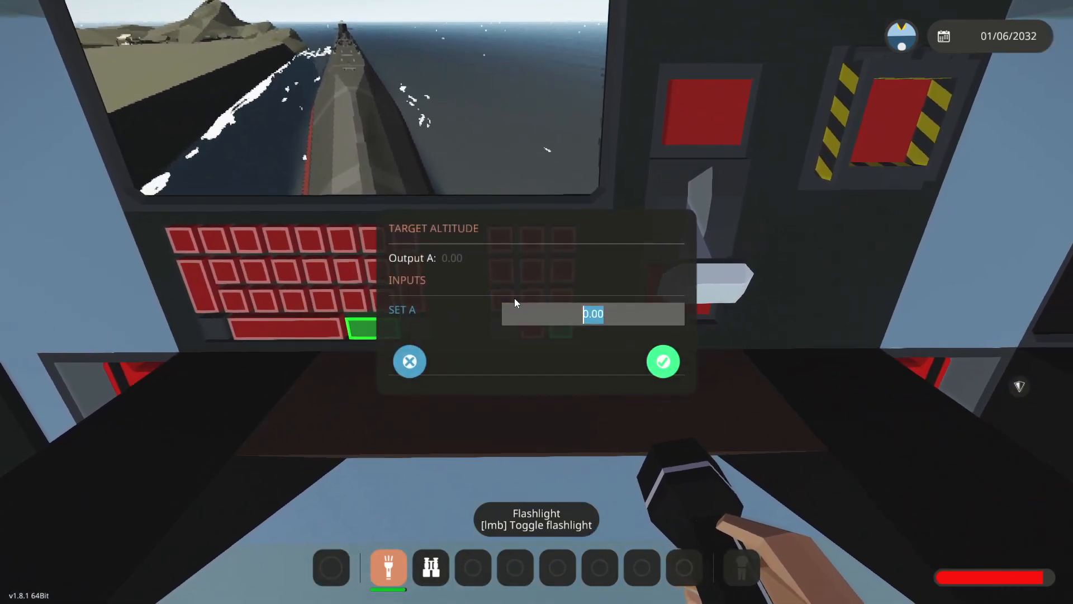
pyautogui.write('25')
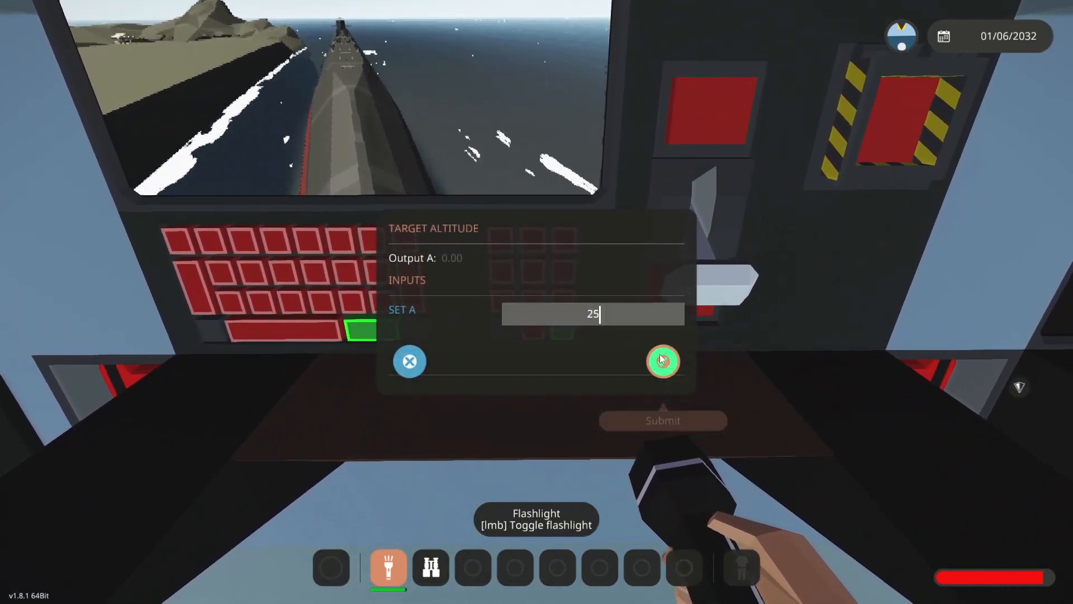
pyautogui.click(662, 362)
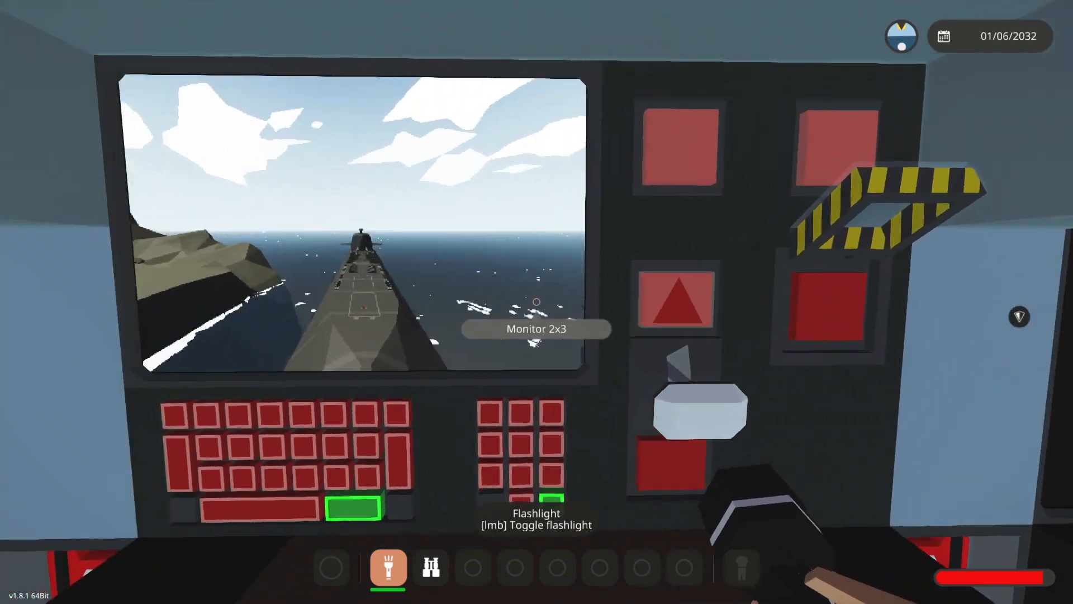
pyautogui.moveTo(536, 301)
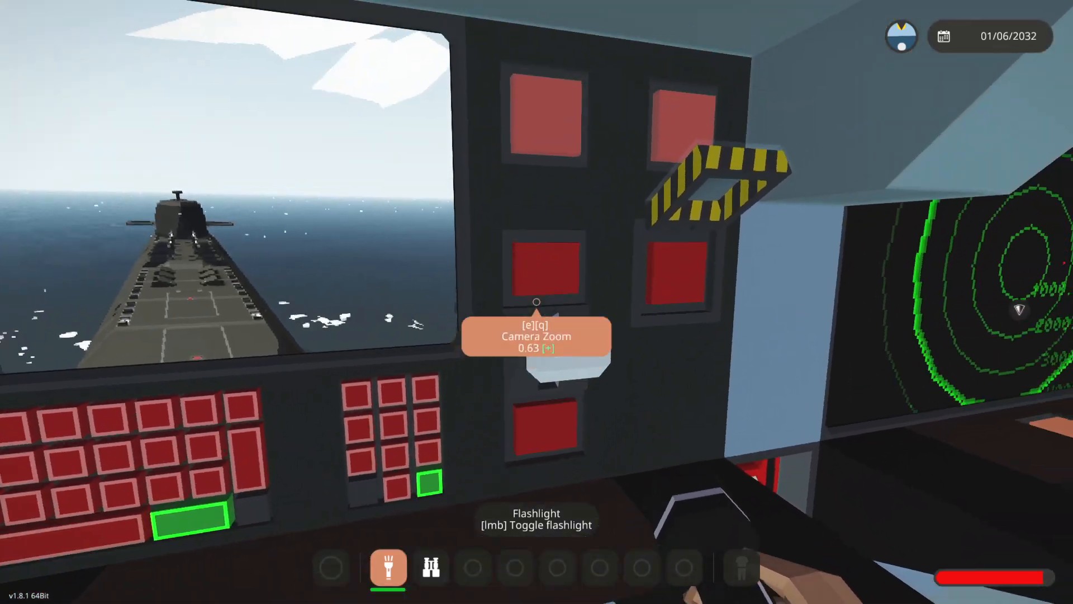
pyautogui.moveTo(536, 302)
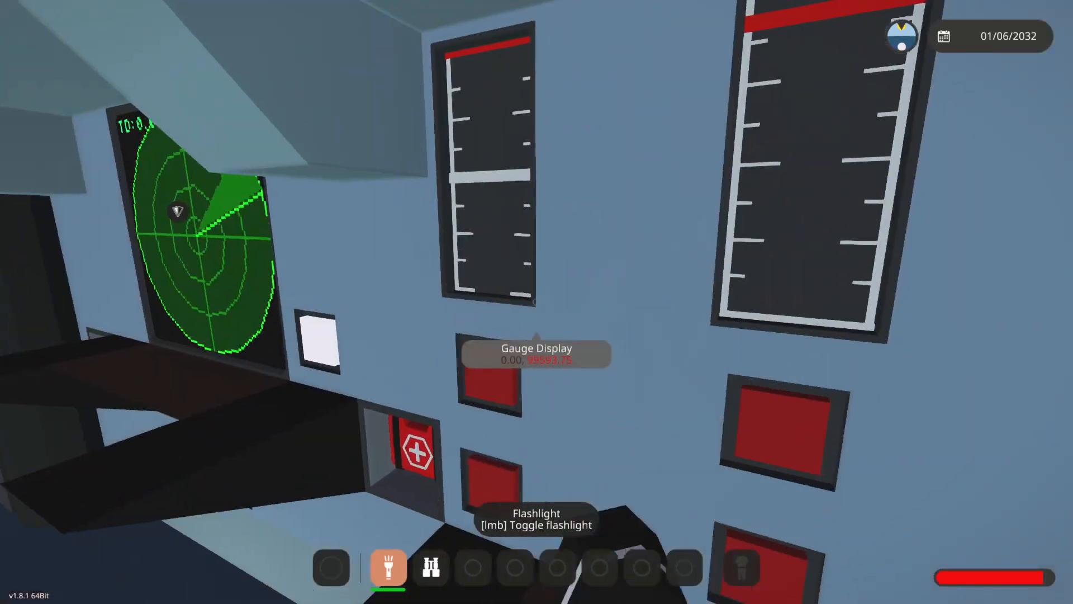
pyautogui.moveTo(536, 302)
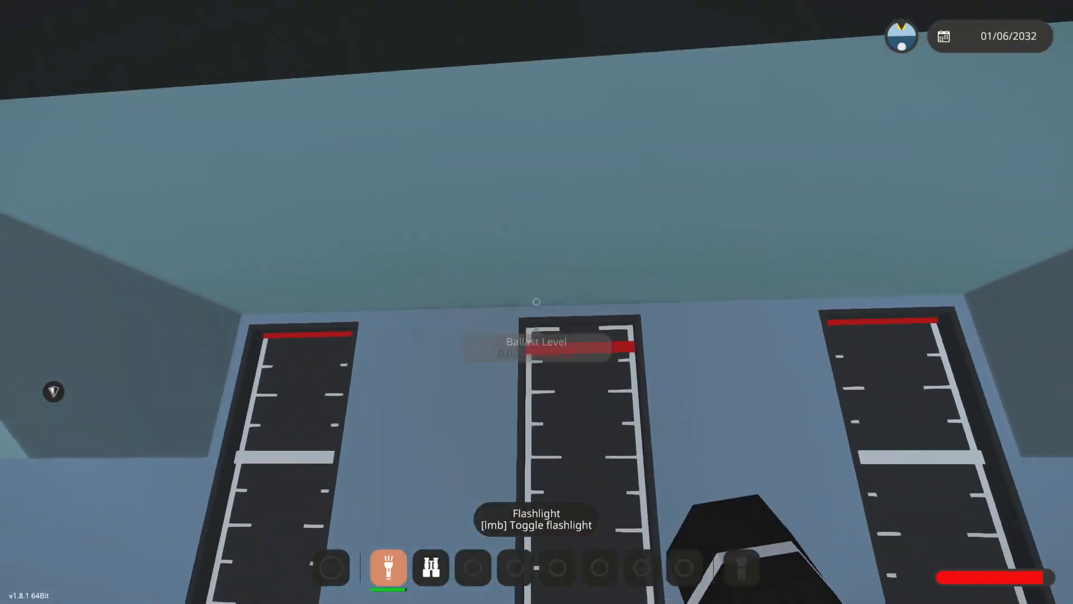
pyautogui.moveTo(537, 302)
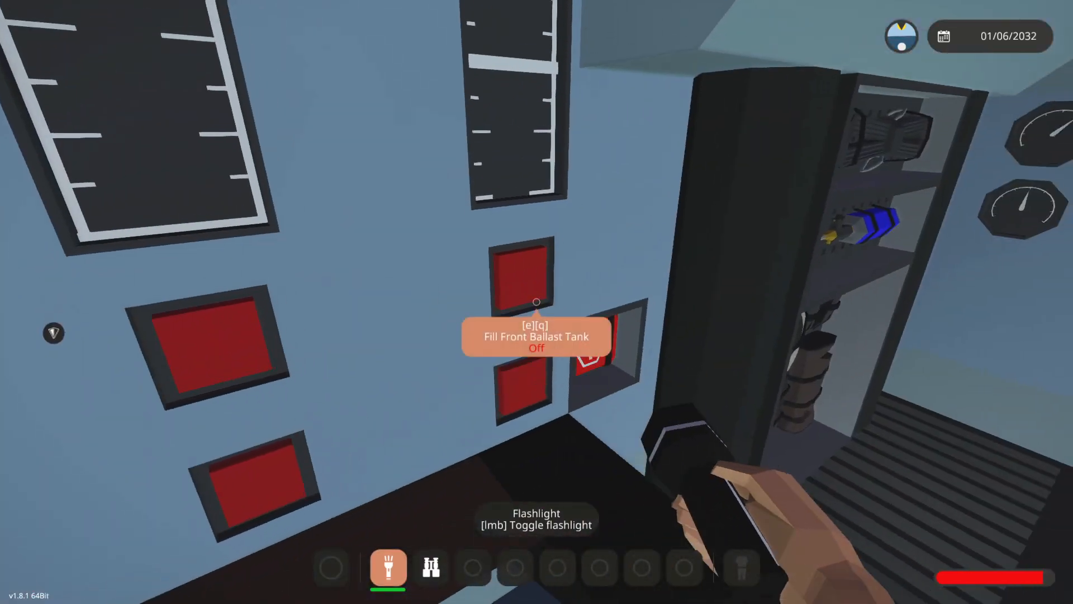
pyautogui.moveTo(537, 302)
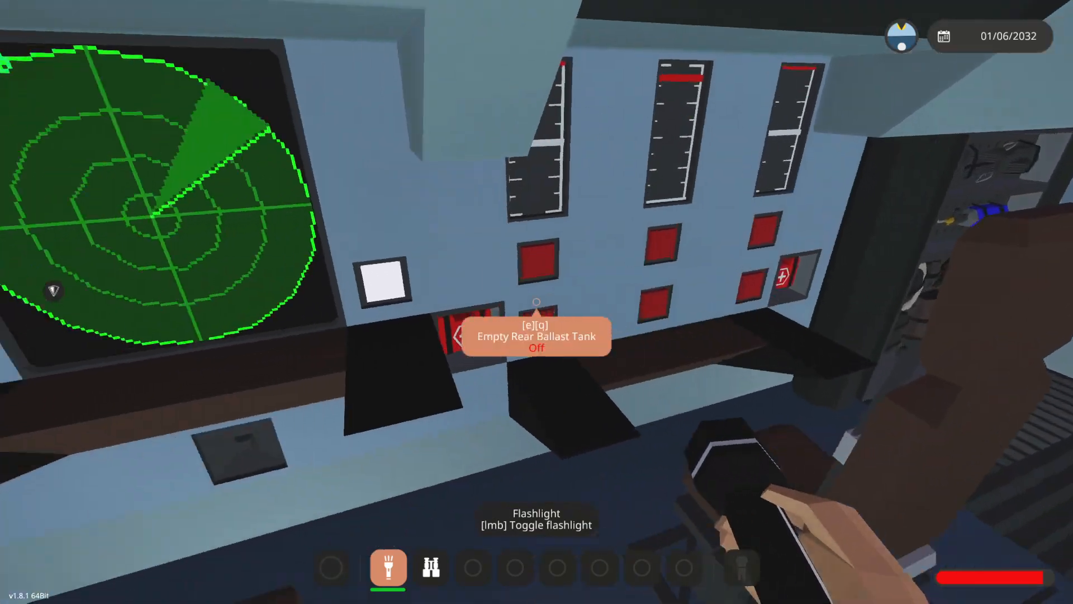
pyautogui.moveTo(537, 301)
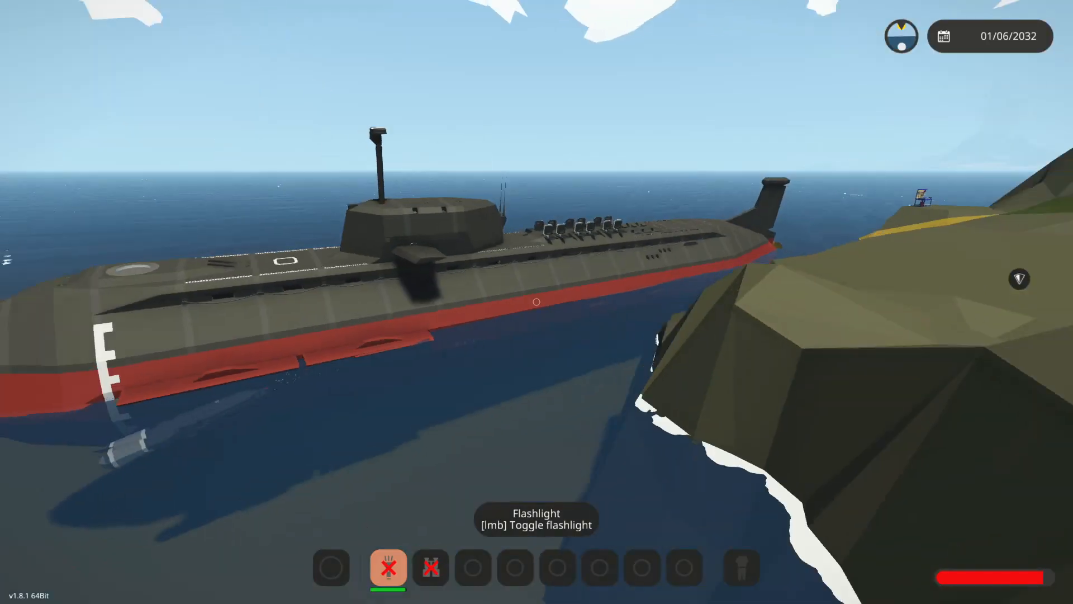
pyautogui.moveTo(537, 302)
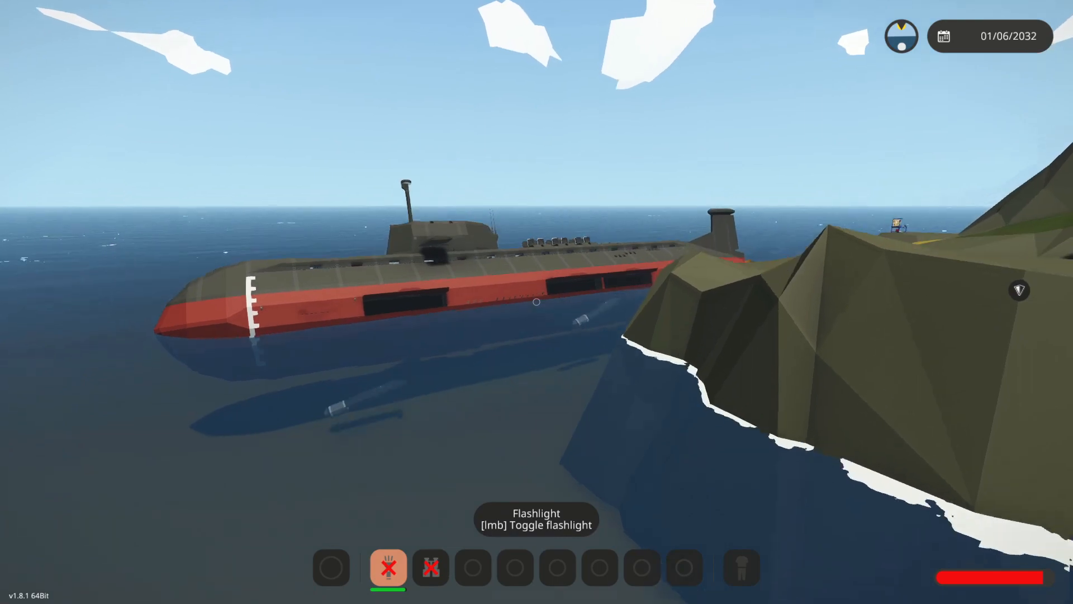
pyautogui.moveTo(537, 302)
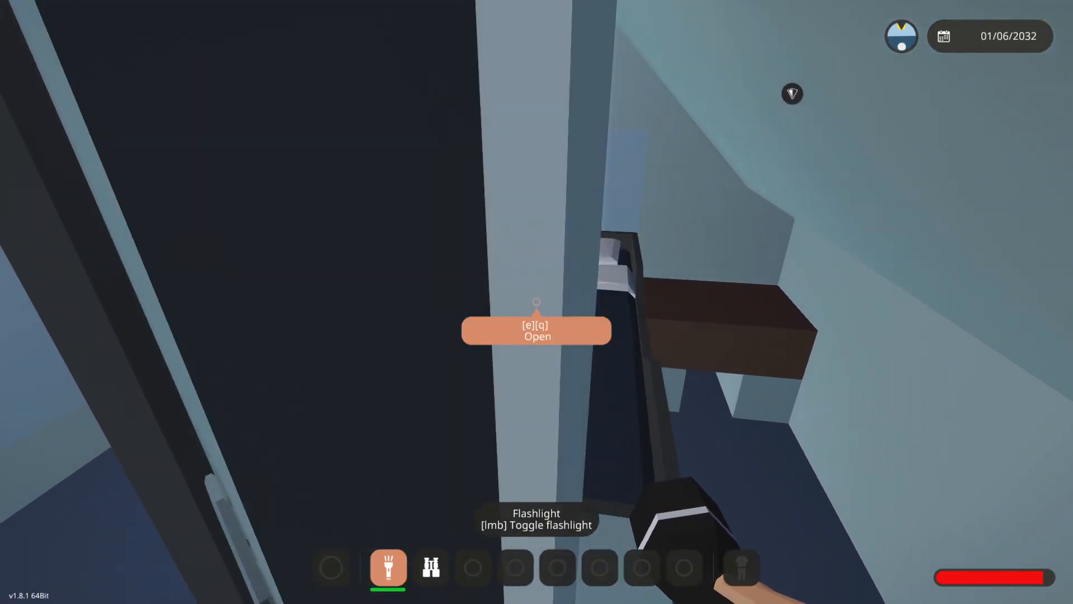
pyautogui.moveTo(536, 302)
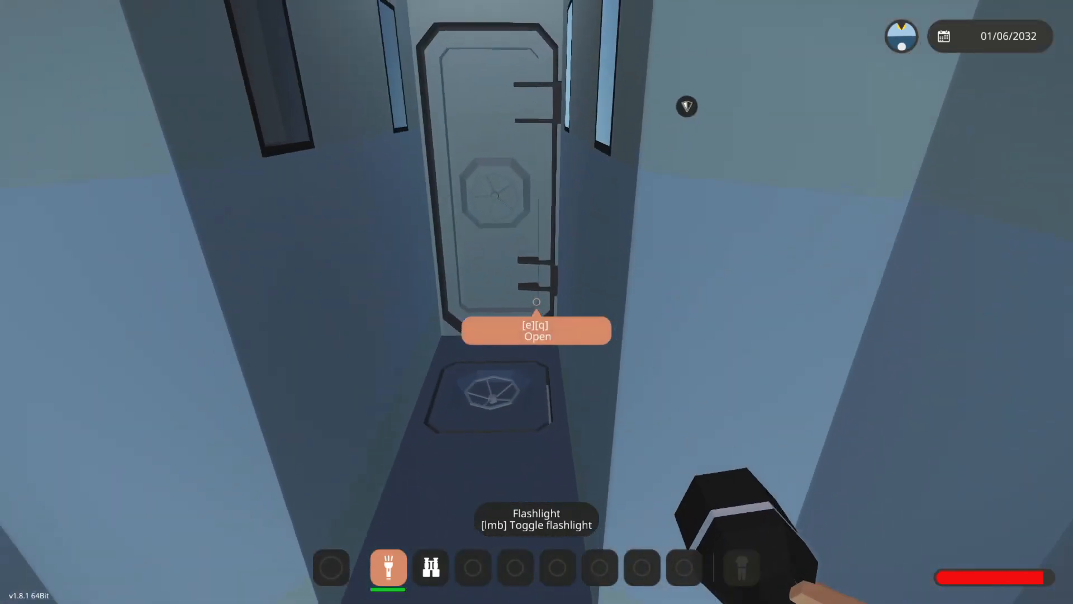
# Step: Walk past the door labelled Open down the corridor to the watertight hatch
pyautogui.press('e')
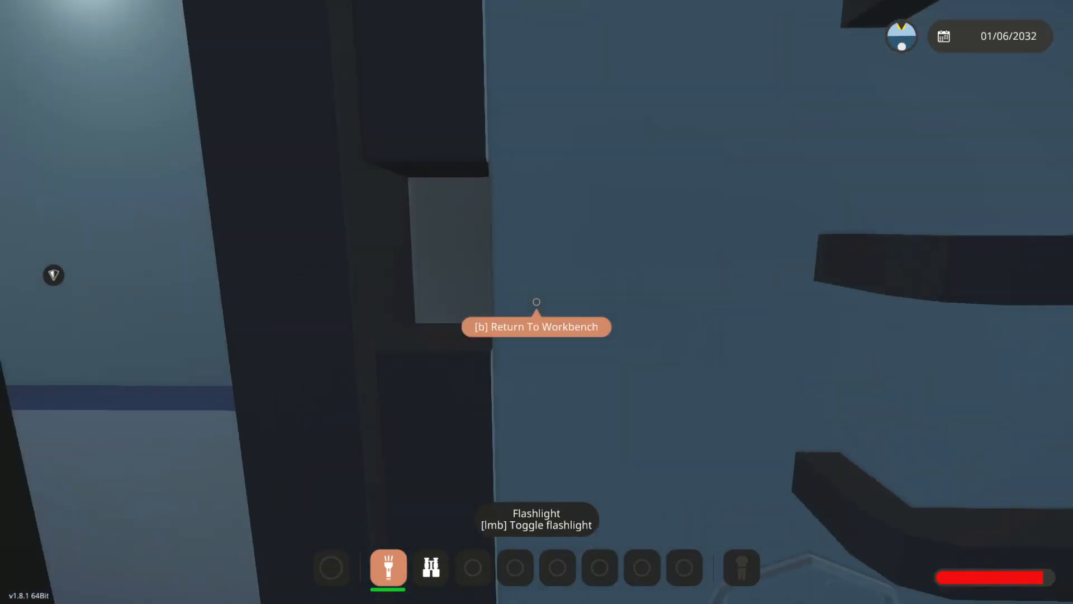
pyautogui.moveTo(537, 301)
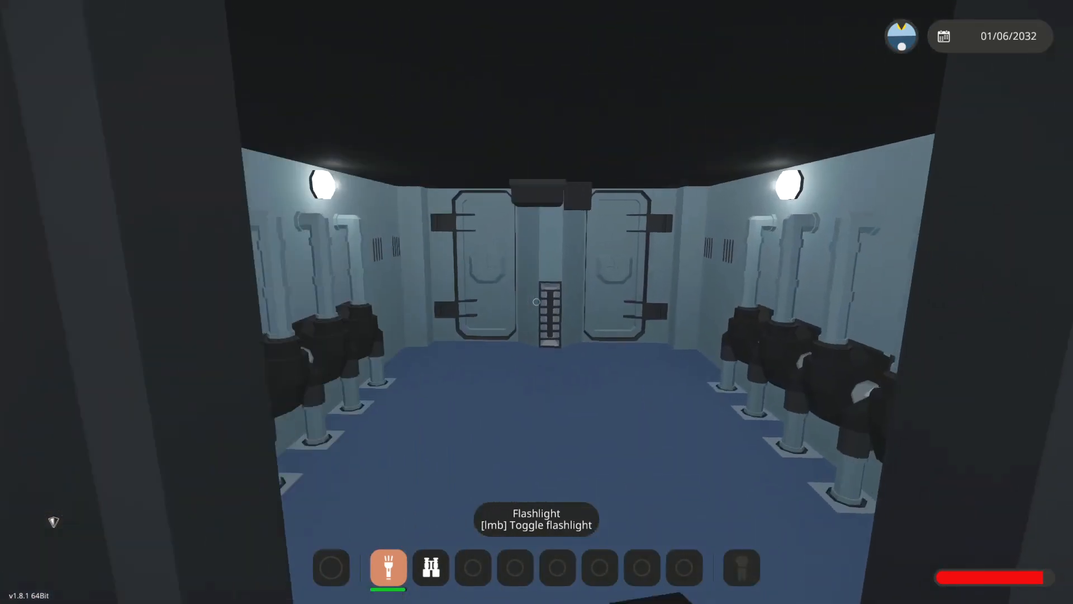
pyautogui.moveTo(537, 302)
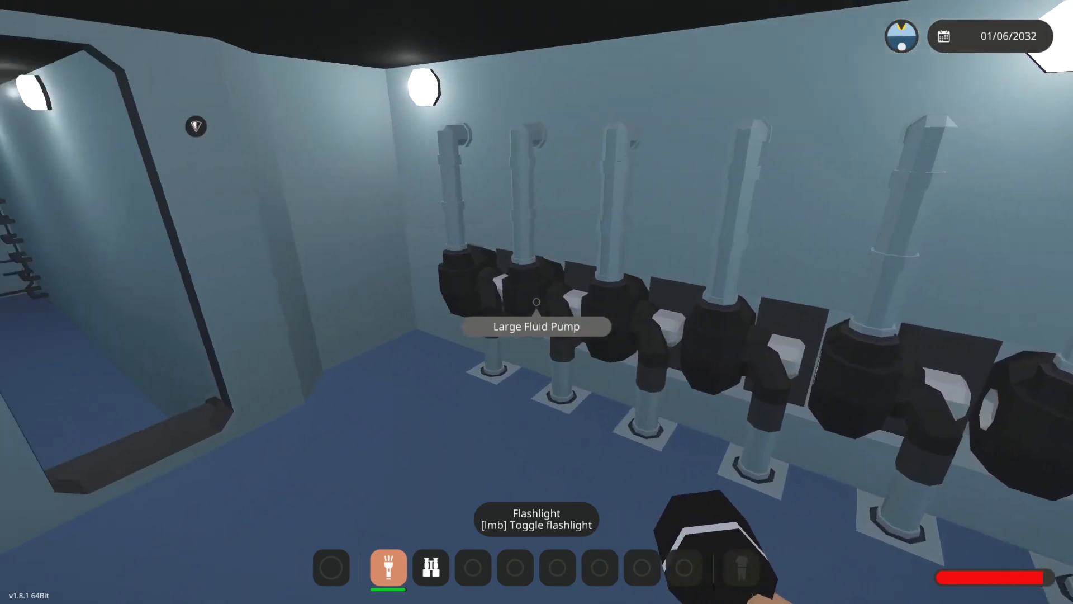
pyautogui.moveTo(537, 301)
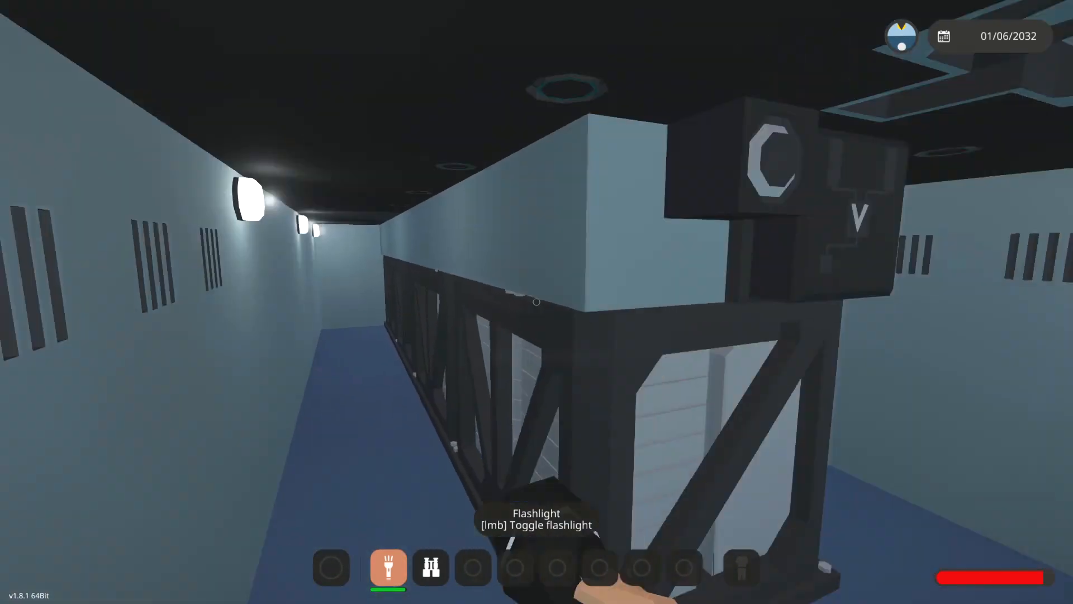
pyautogui.moveTo(536, 302)
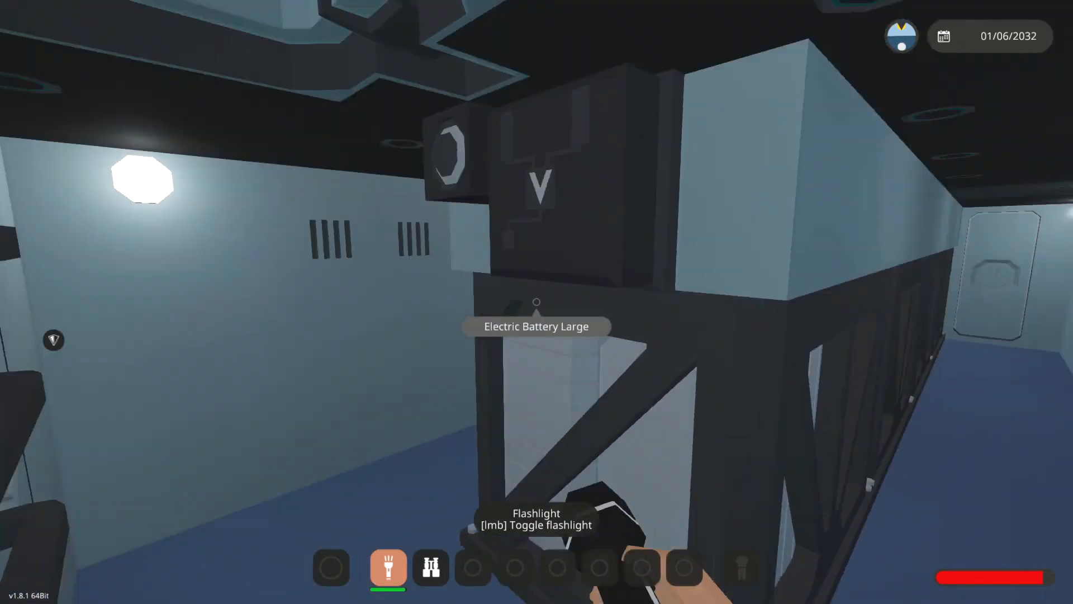
pyautogui.moveTo(537, 302)
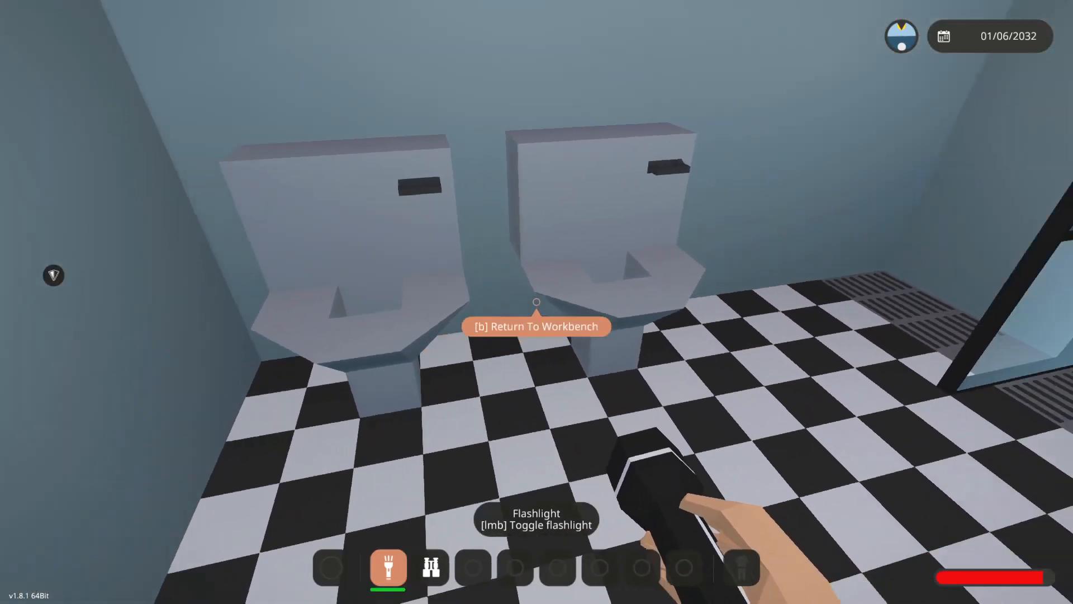
pyautogui.moveTo(536, 301)
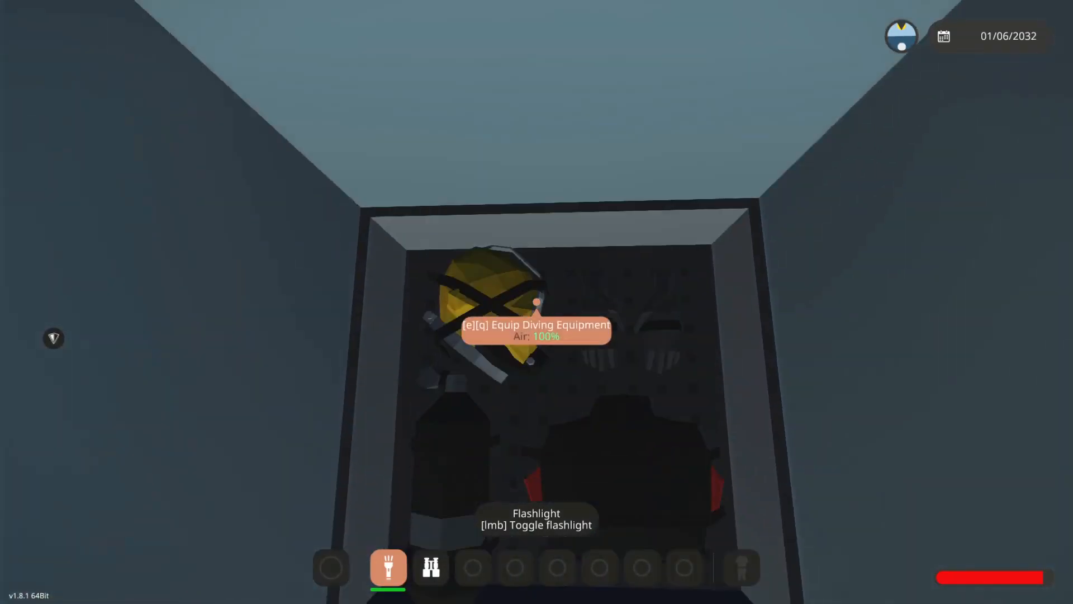
pyautogui.moveTo(536, 301)
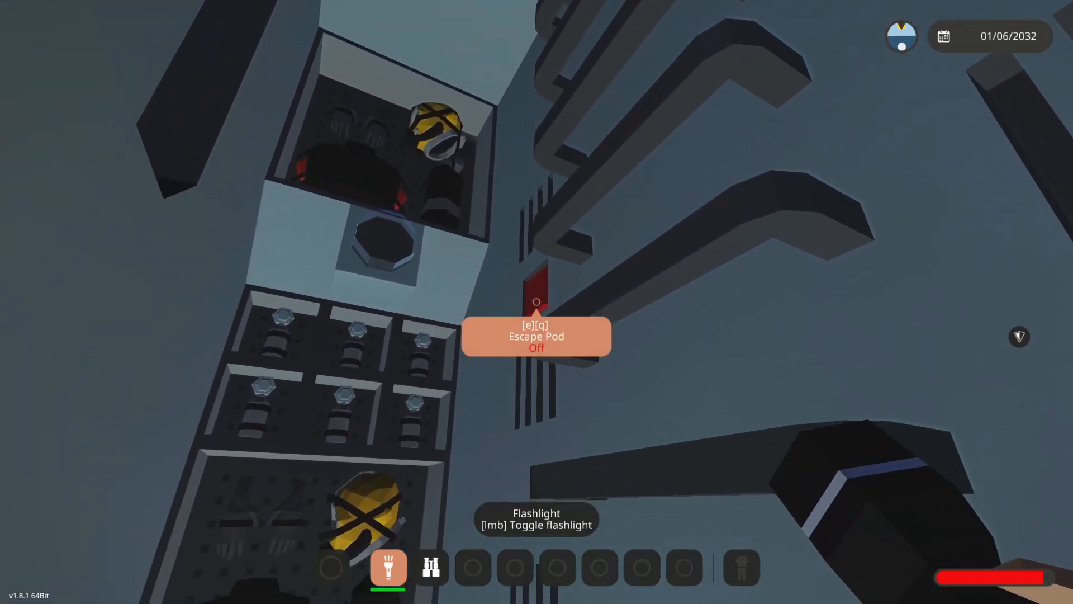
pyautogui.moveTo(537, 302)
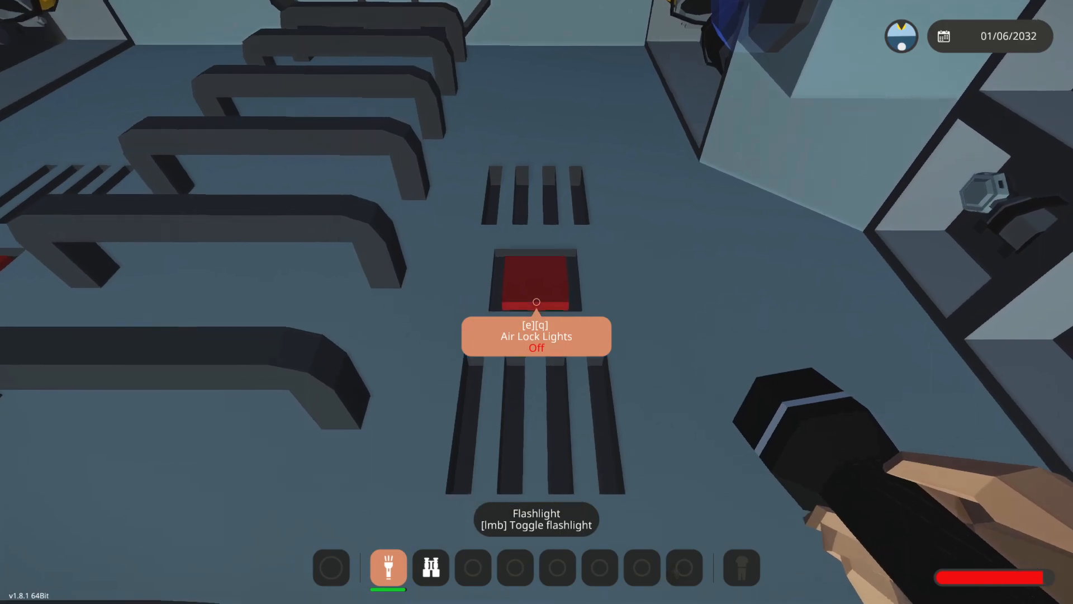
pyautogui.moveTo(537, 302)
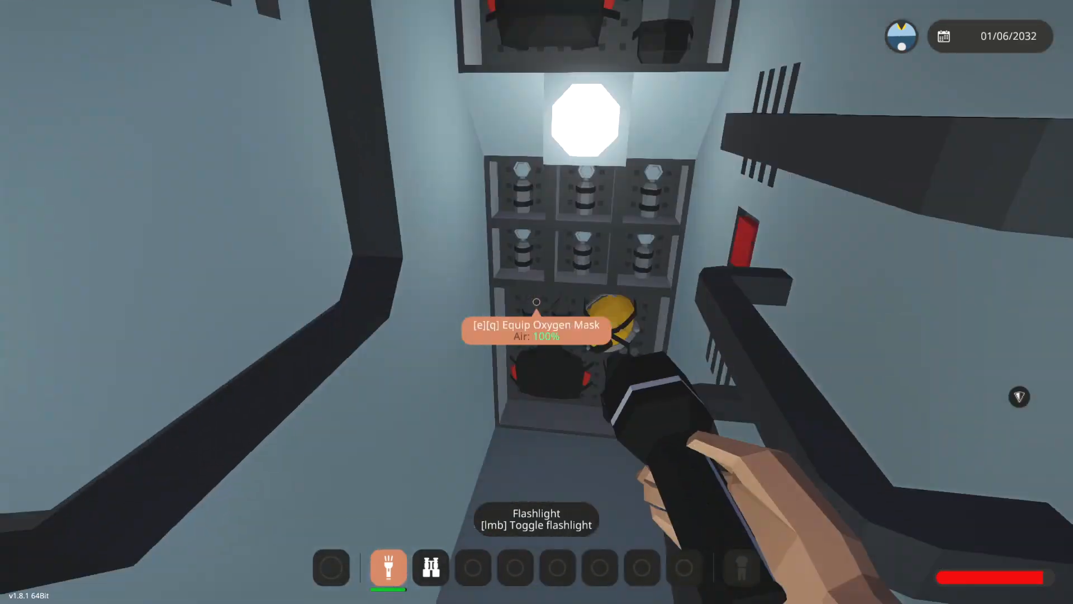
pyautogui.moveTo(537, 302)
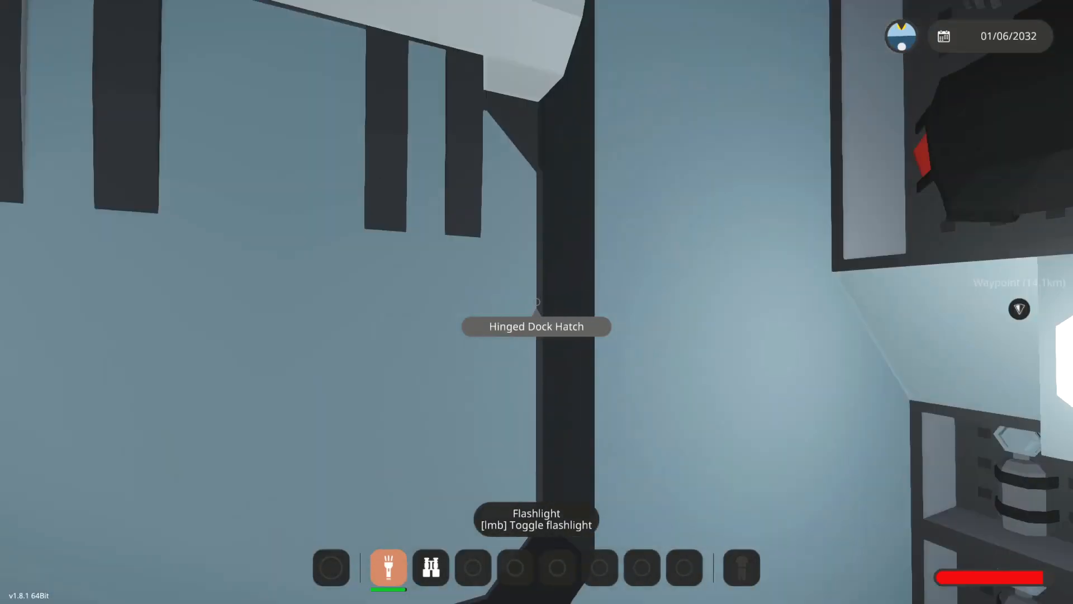